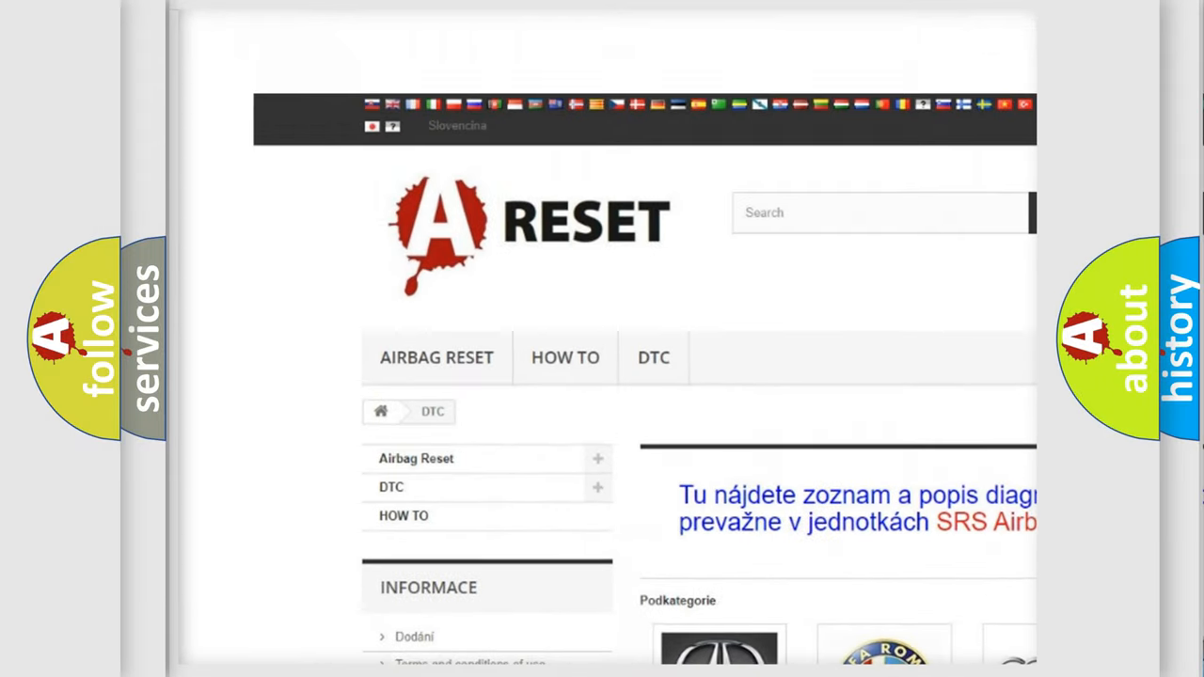
Scroll down the DTC brand category page toward the Chevrolet category.
scroll(down, 3)
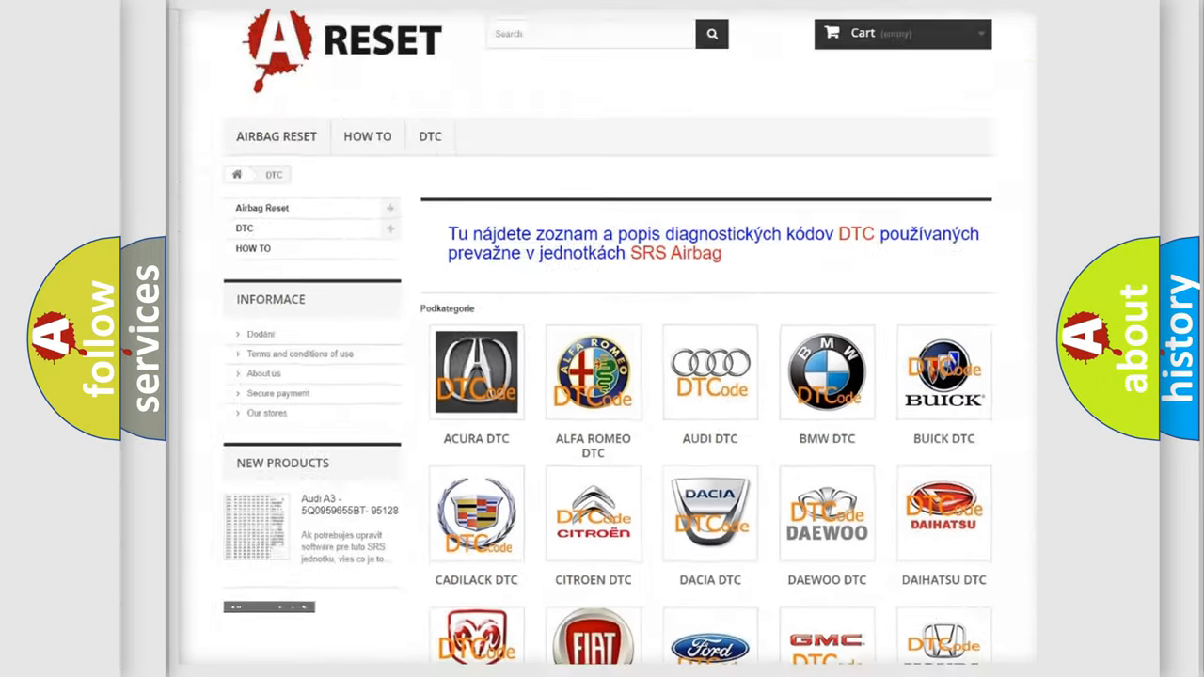
scroll(down, 3)
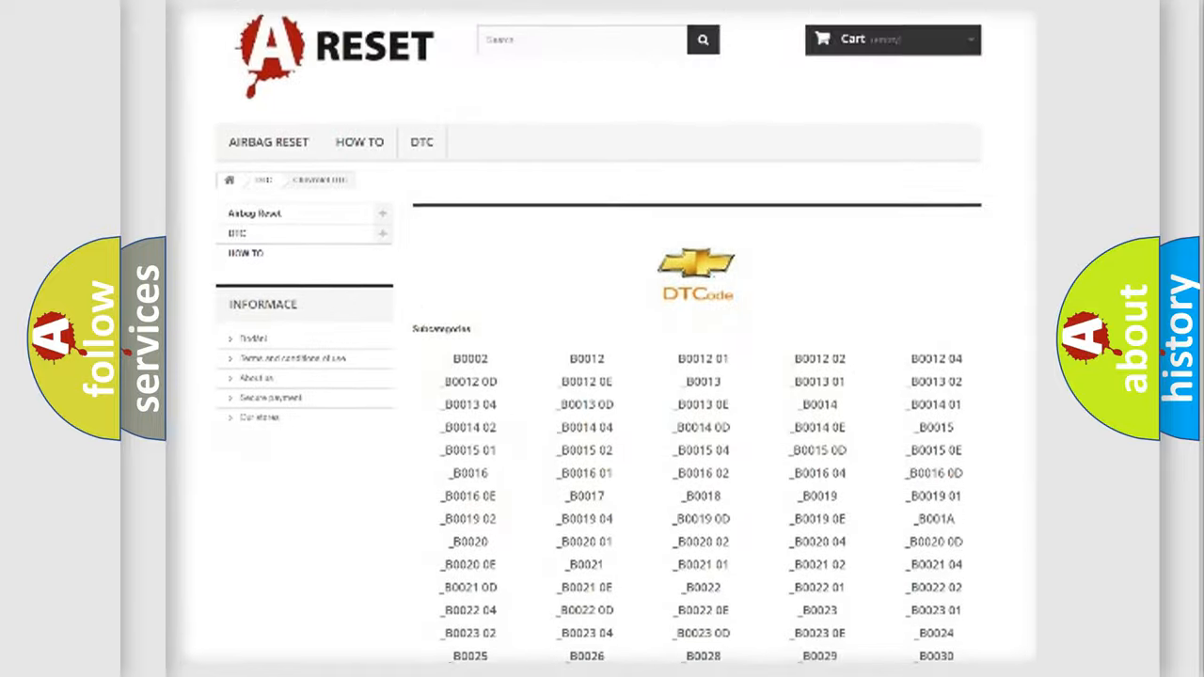
scroll(down, 3)
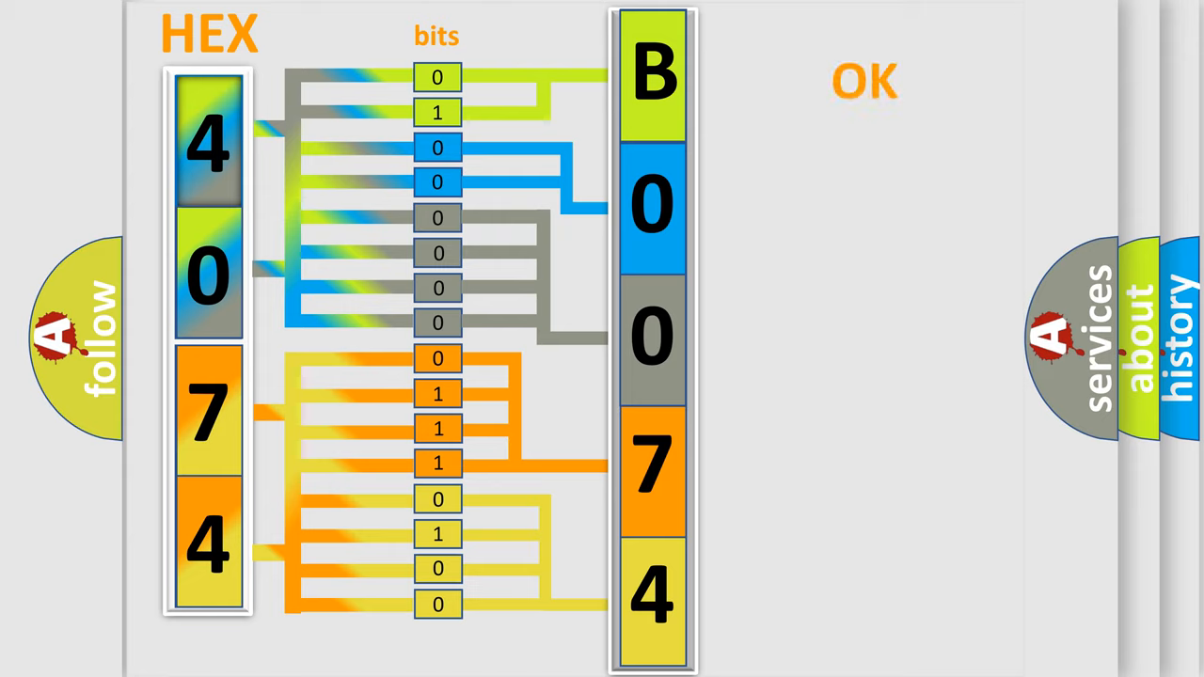
Advance the explainer to the summary card showing Make: Chevrolet and code B0074:03.
click(867, 80)
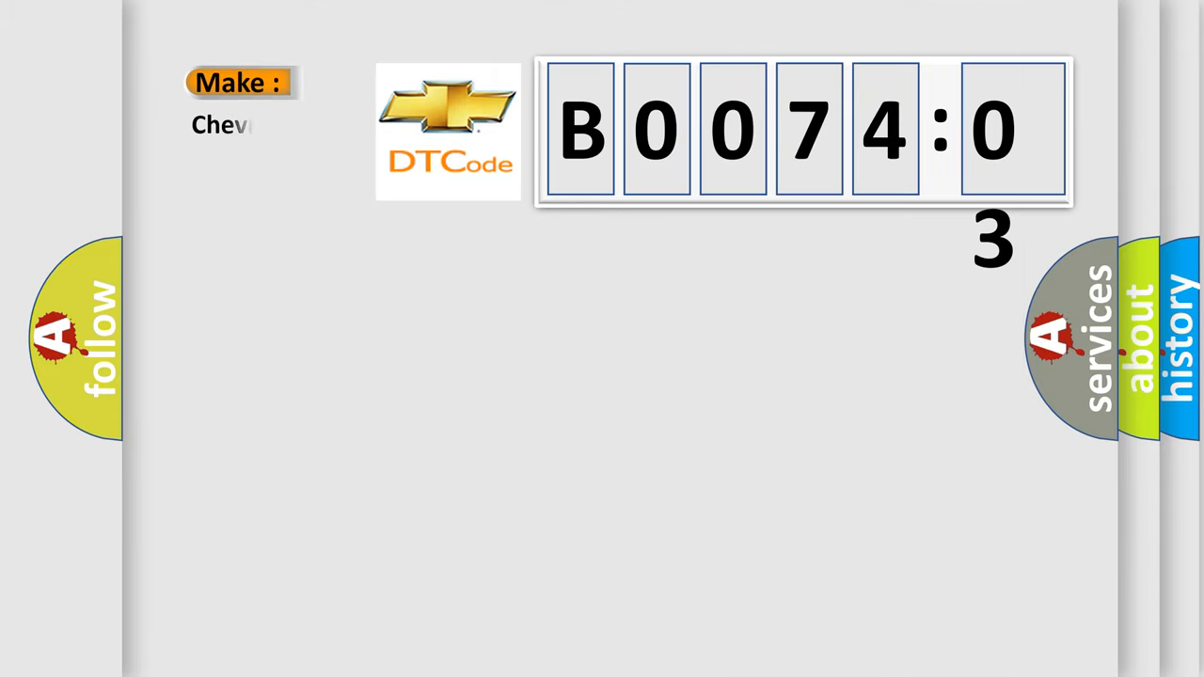